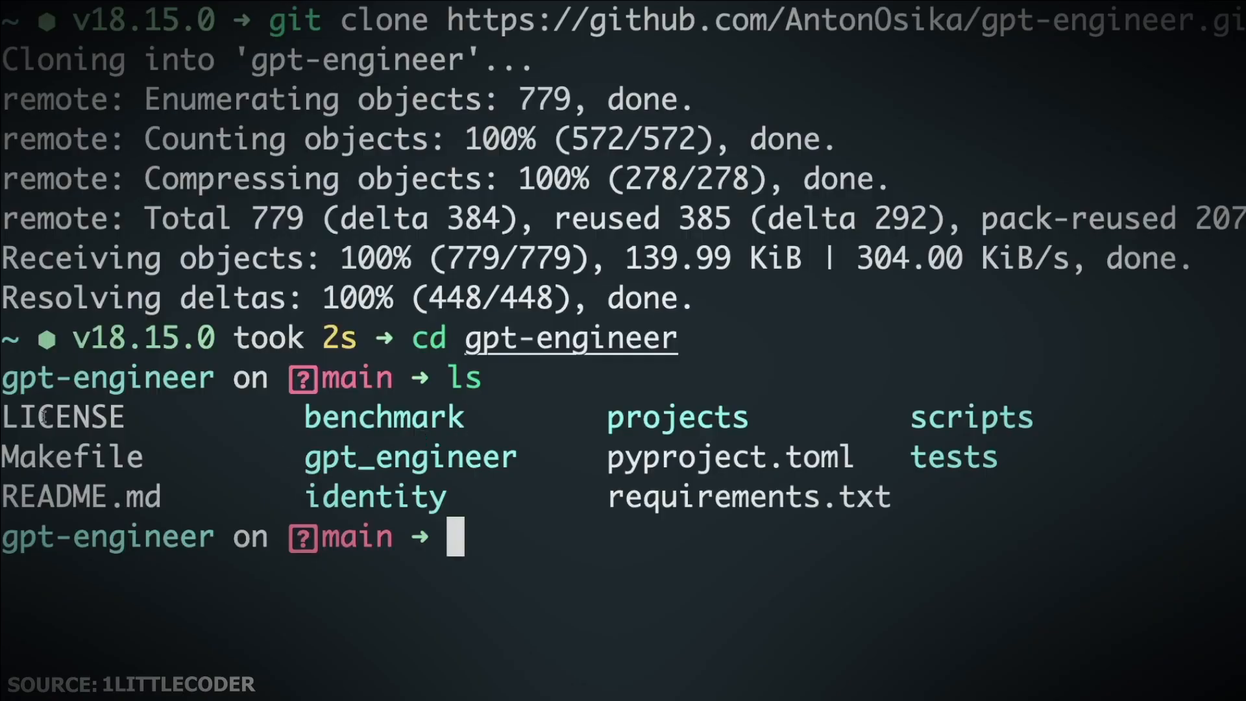
pyautogui.moveTo(24, 417); pyautogui.dragTo(897, 500)
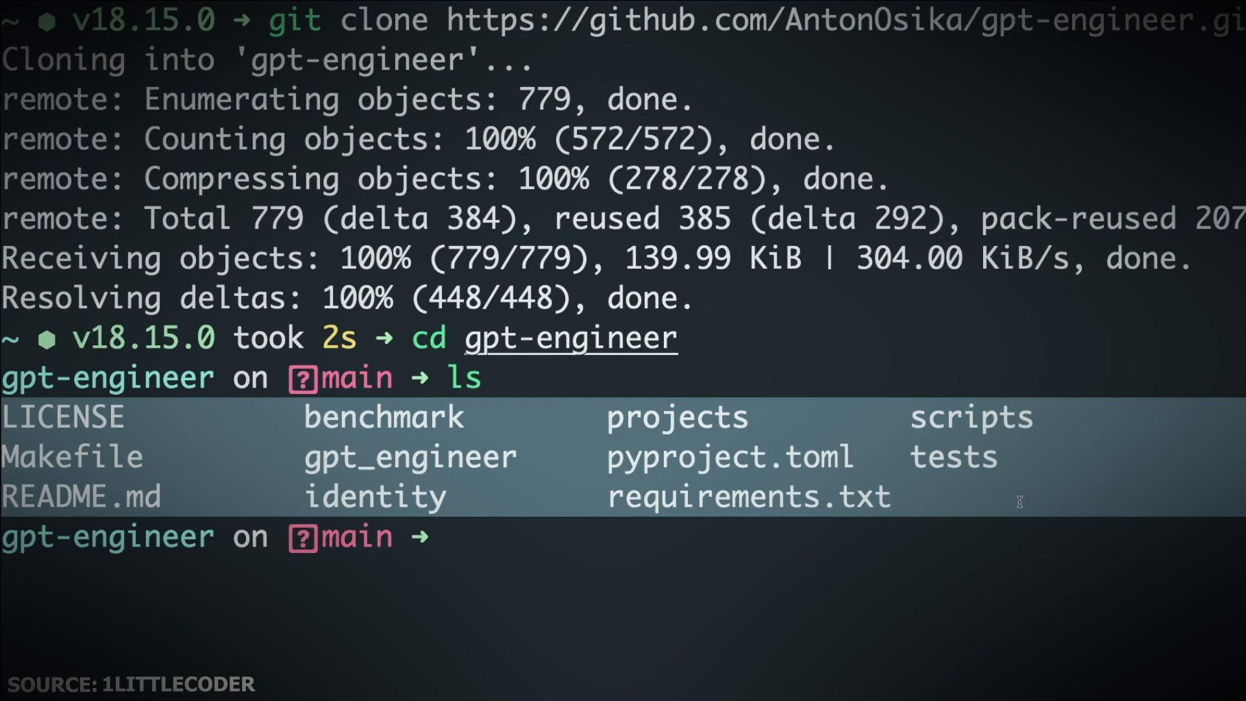